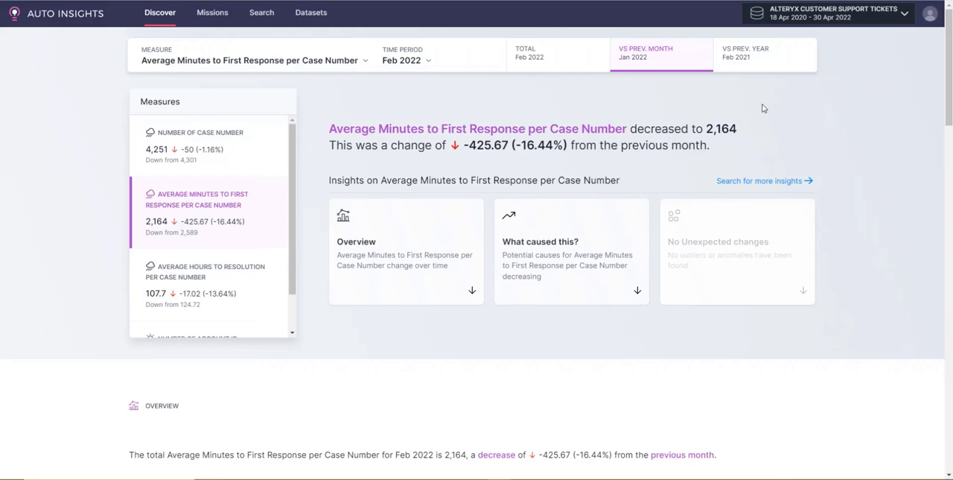
mouse_move(926, 35)
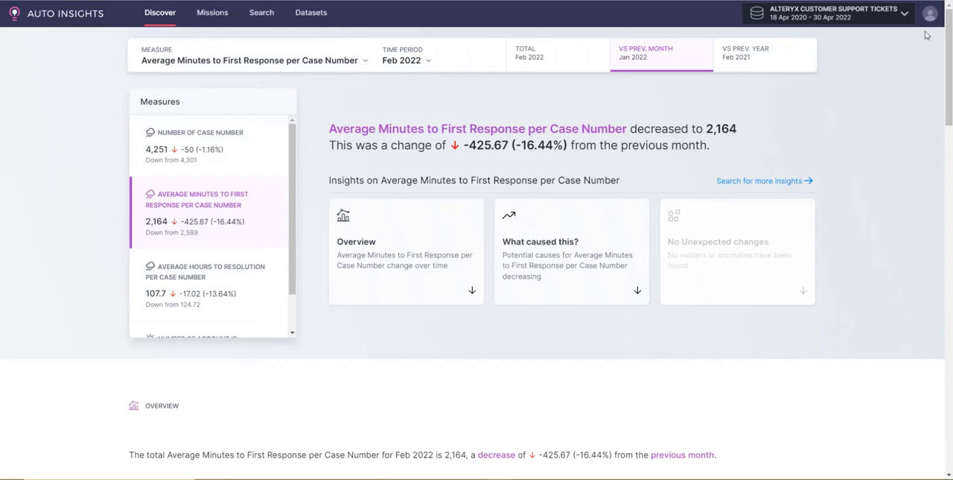
Reveal the account dropdown from the profile avatar to reach the Admin Portal.
left_click(929, 12)
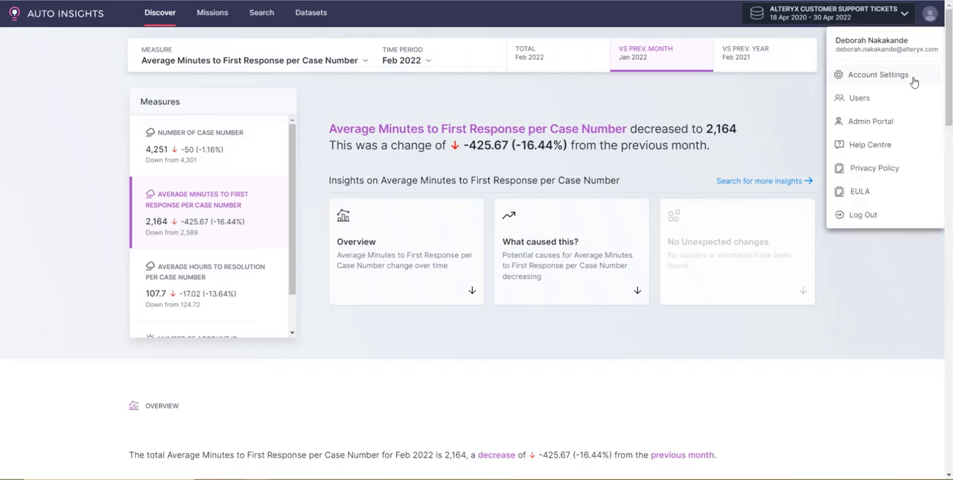
mouse_move(905, 126)
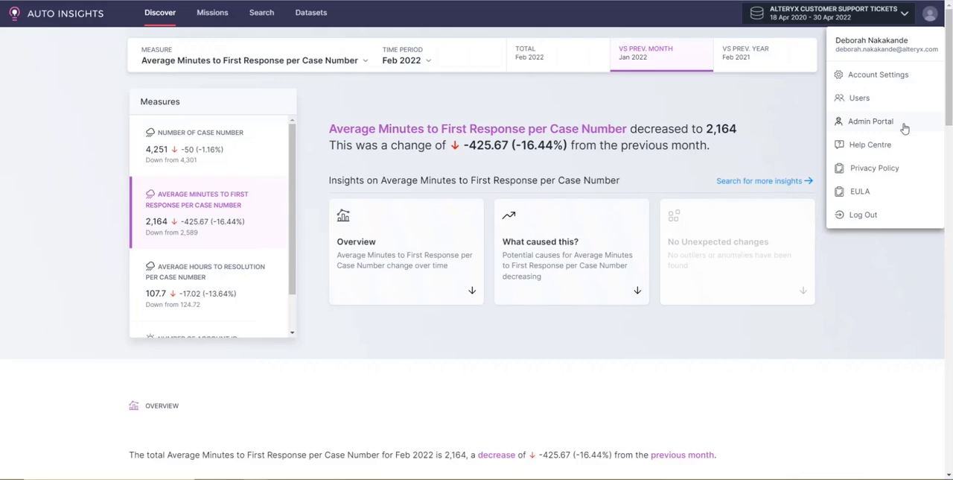
Enter the Admin Portal and scan the Overview table of 605 users and their dataset access.
left_click(870, 120)
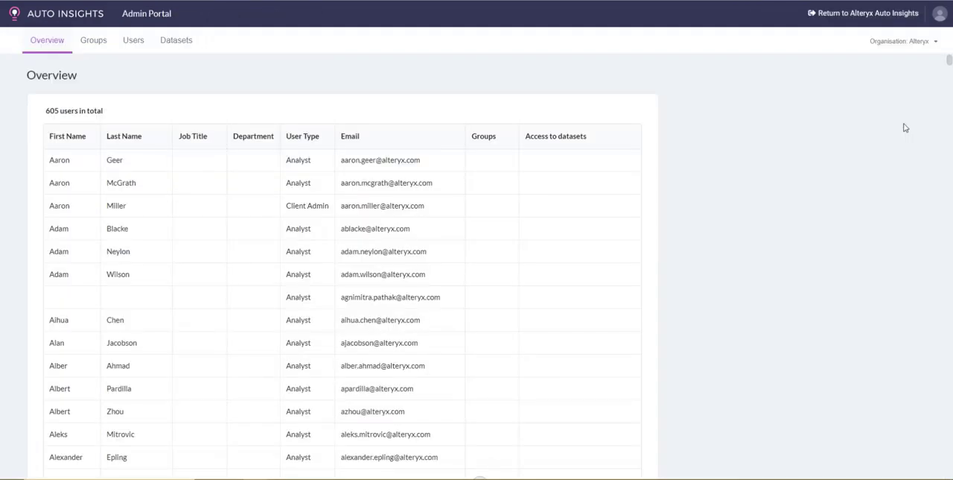
mouse_move(831, 104)
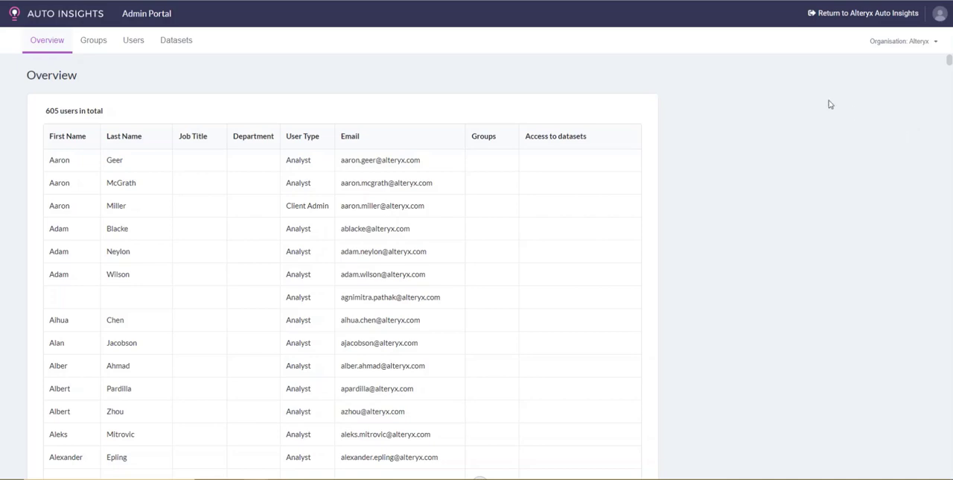
scroll("down", 3)
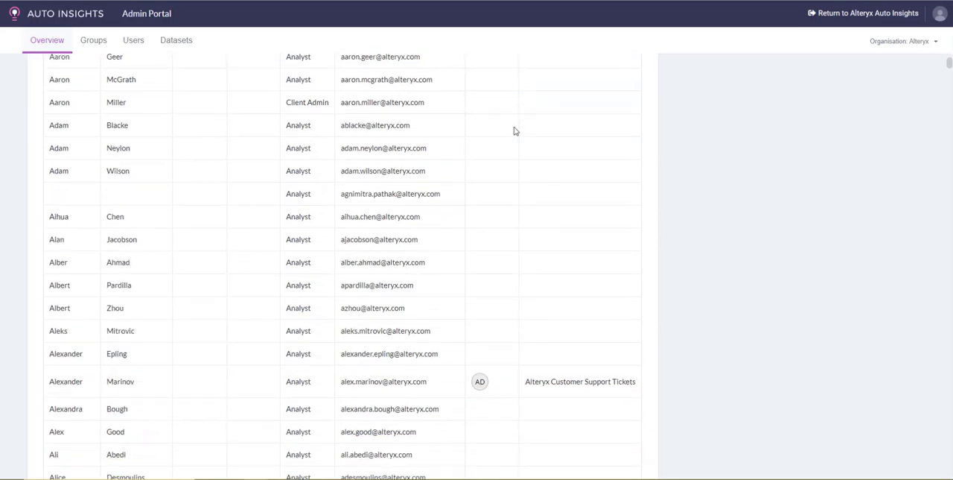
scroll("up", 3)
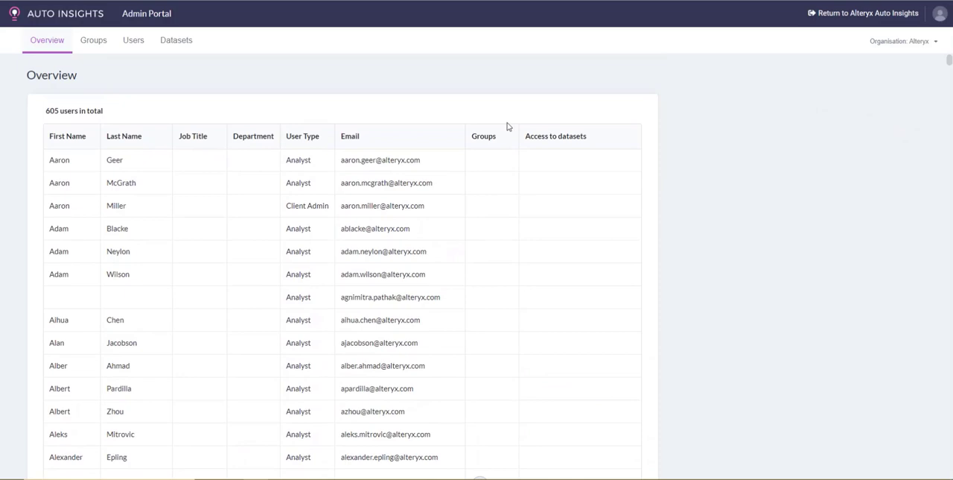
Create a new group named Customer Success under Groups, then move to the Users list.
left_click(92, 40)
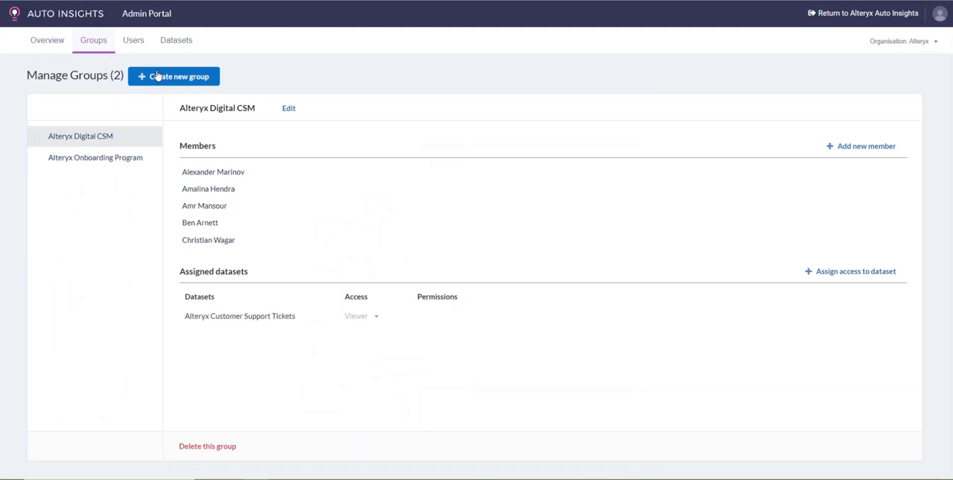
type("Customer Sud")
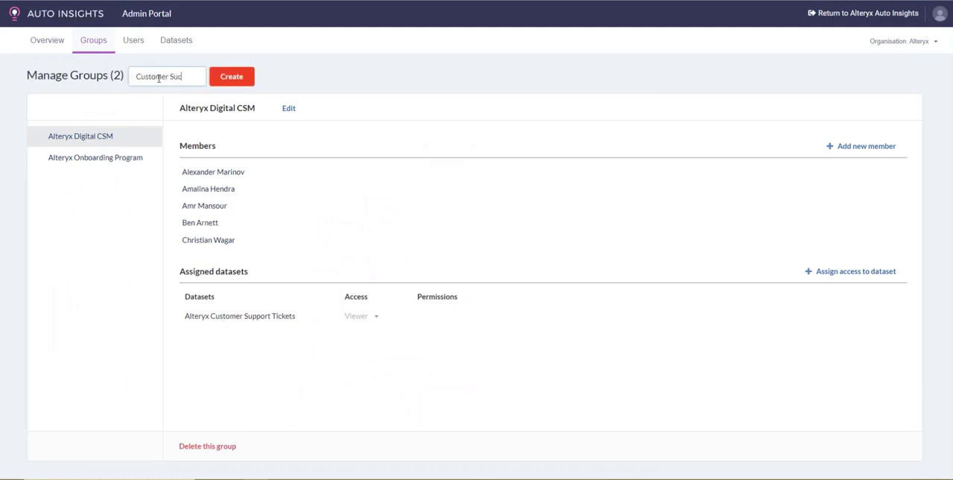
left_click(232, 76)
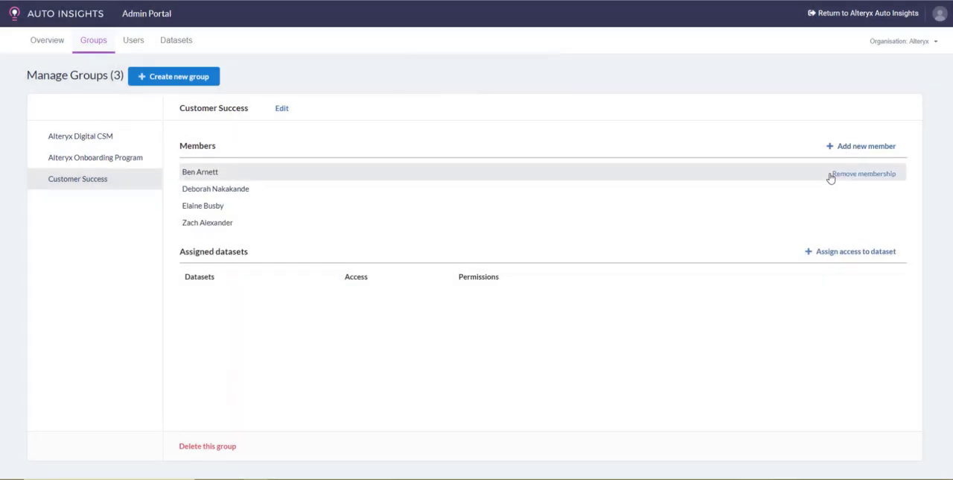
left_click(849, 250)
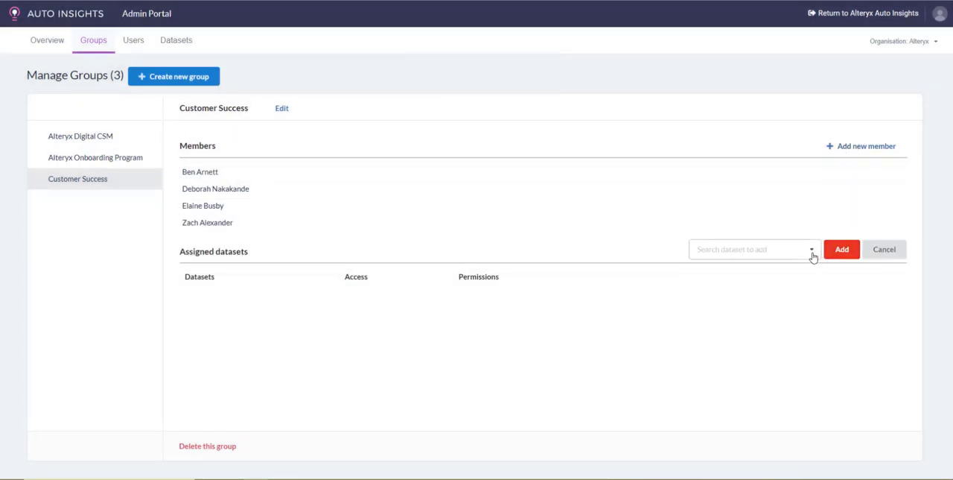
left_click(133, 38)
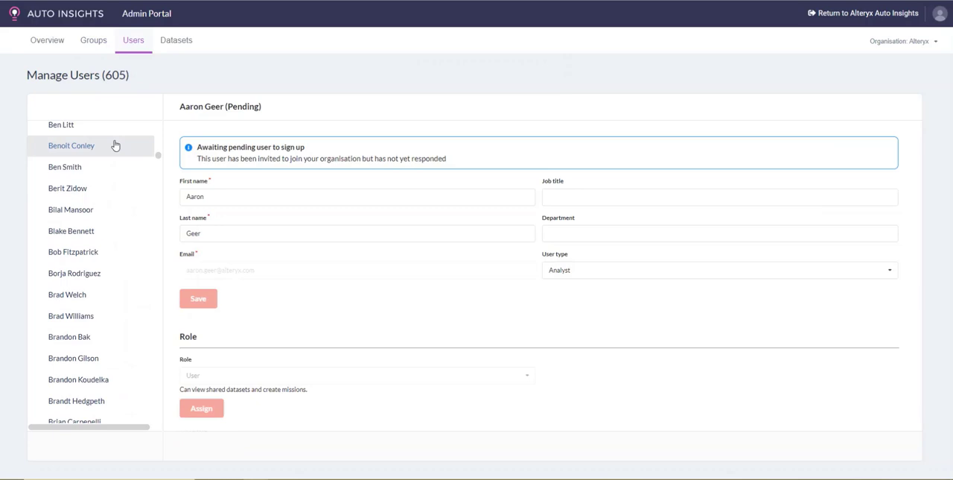
Inspect a member's profile showing the Customer Success group among three groups and dataset access.
left_click(66, 188)
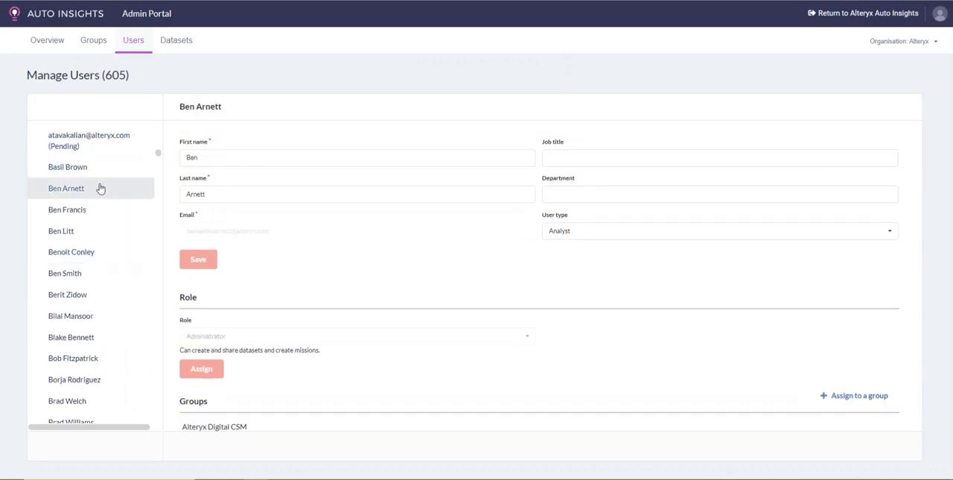
left_click(357, 158)
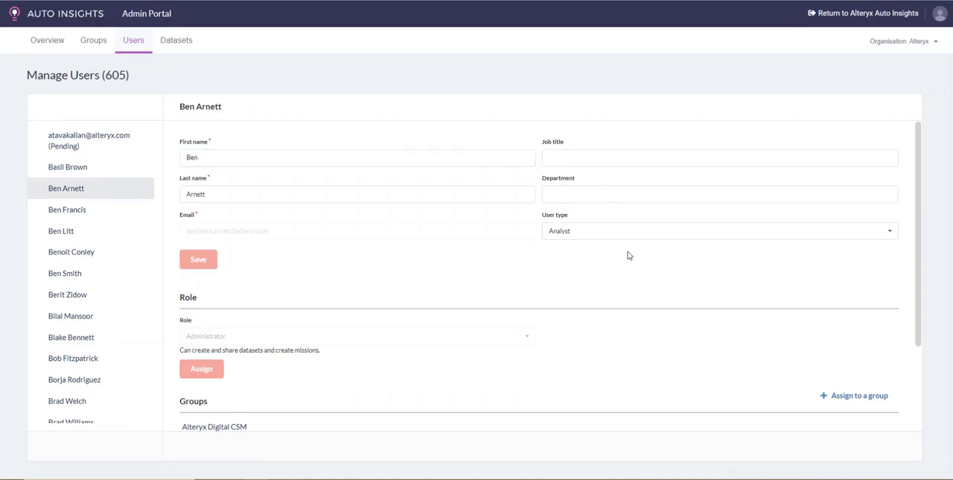
scroll("down", 3)
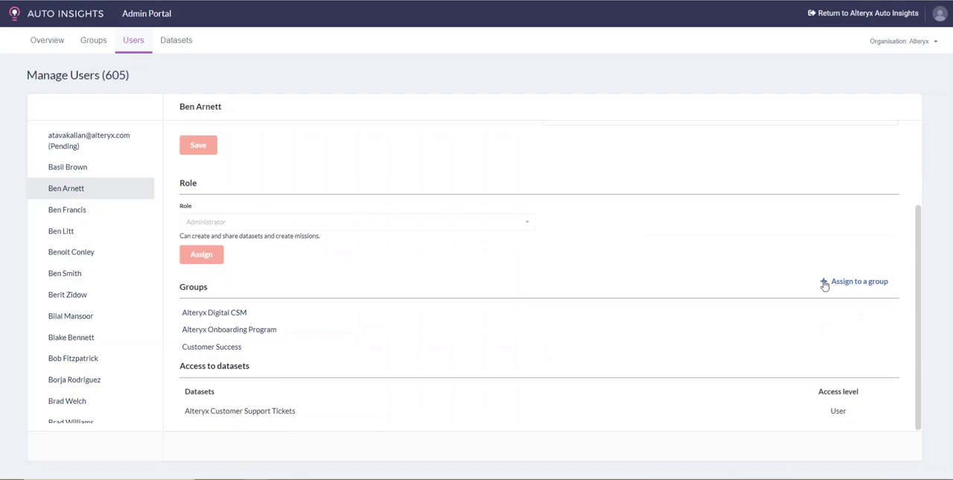
left_click(176, 40)
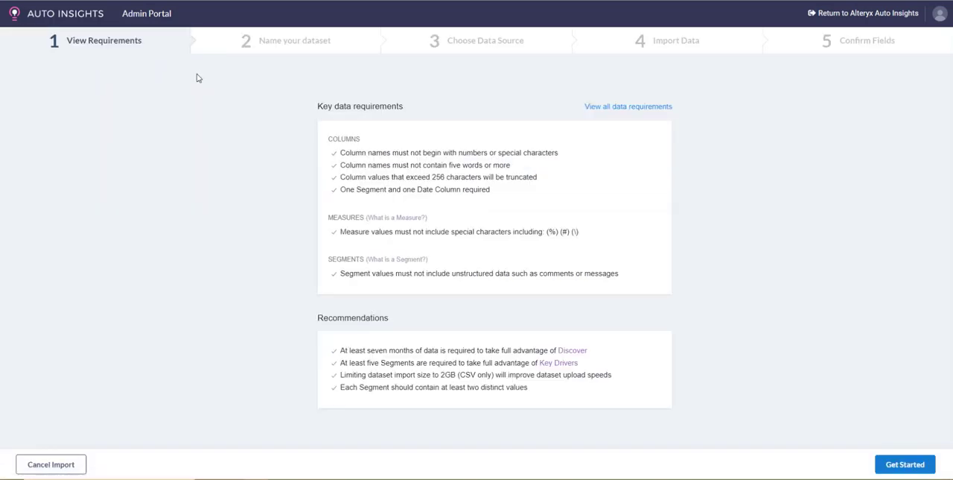
mouse_move(200, 122)
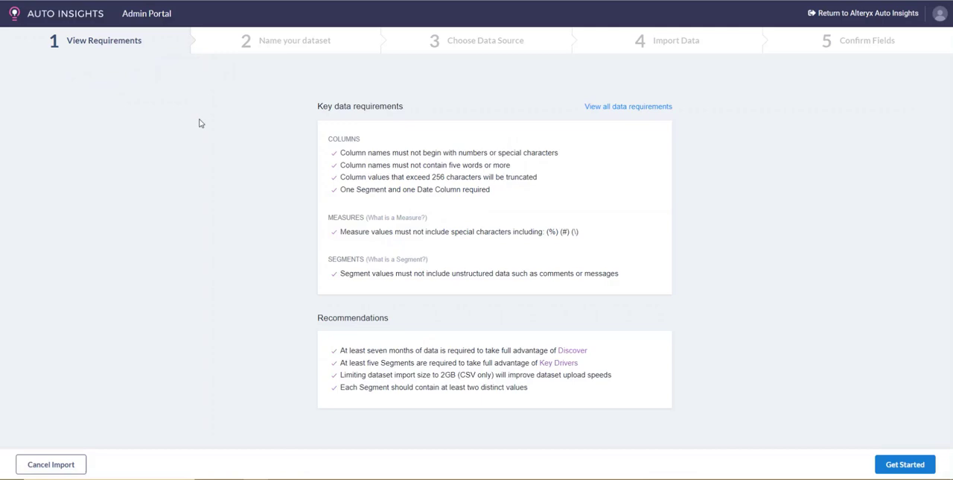
mouse_move(205, 253)
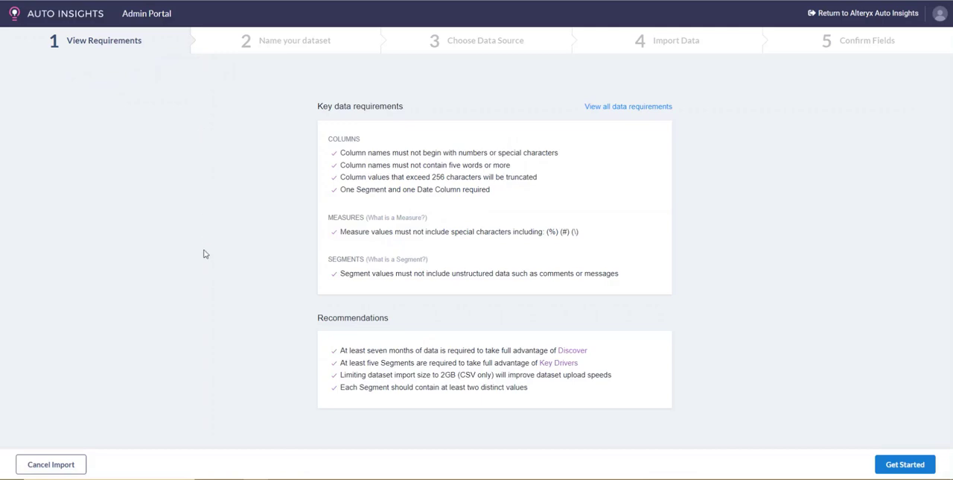
Cancel the dataset import wizard and return to Manage Datasets with Customer Support Tickets at 100%.
left_click(905, 465)
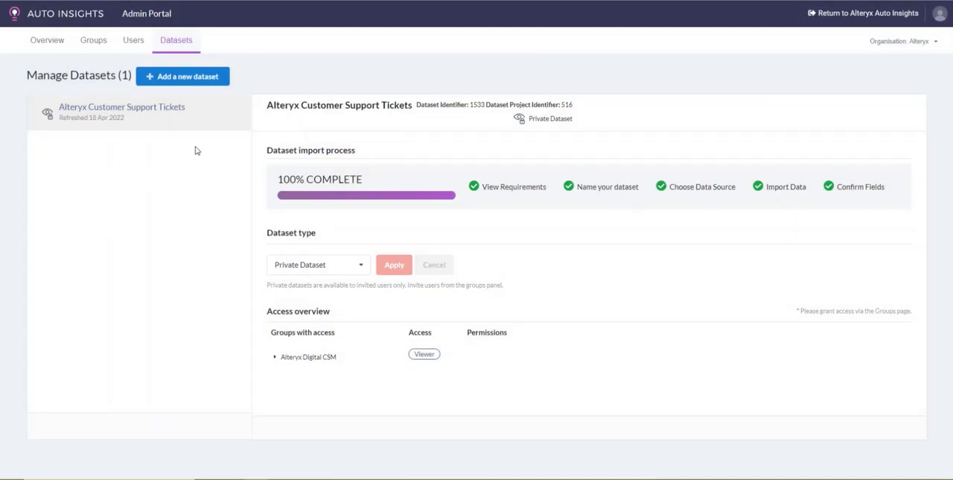
mouse_move(200, 126)
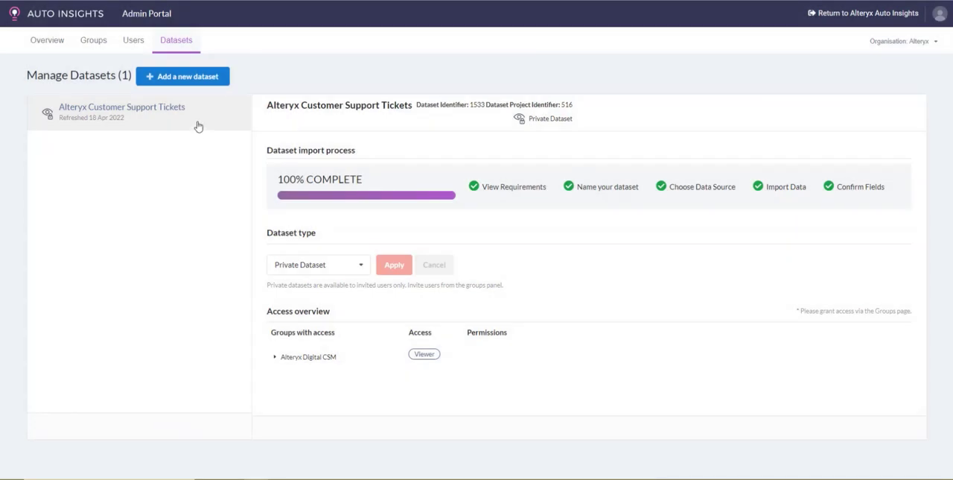